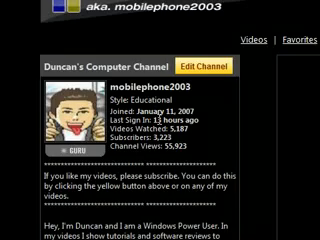
pyautogui.scroll(-3)
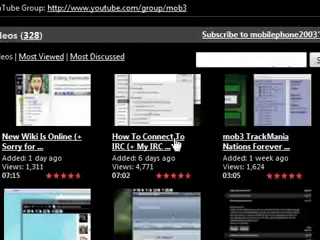
pyautogui.scroll(-3)
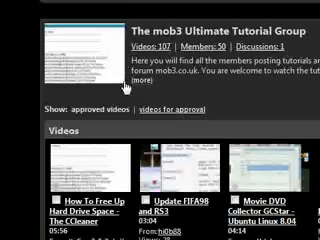
pyautogui.scroll(-3)
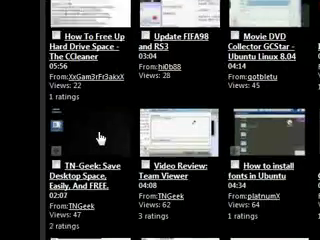
pyautogui.scroll(-3)
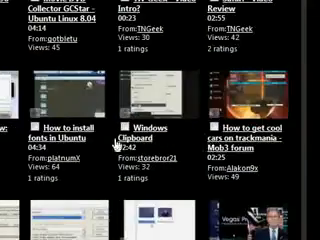
pyautogui.scroll(-3)
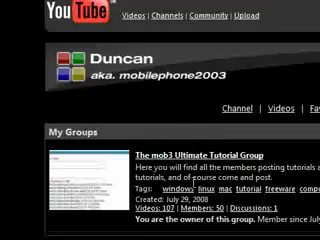
pyautogui.scroll(-3)
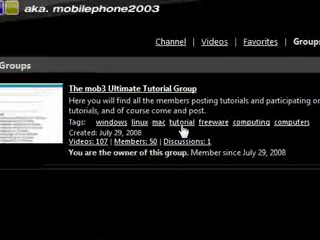